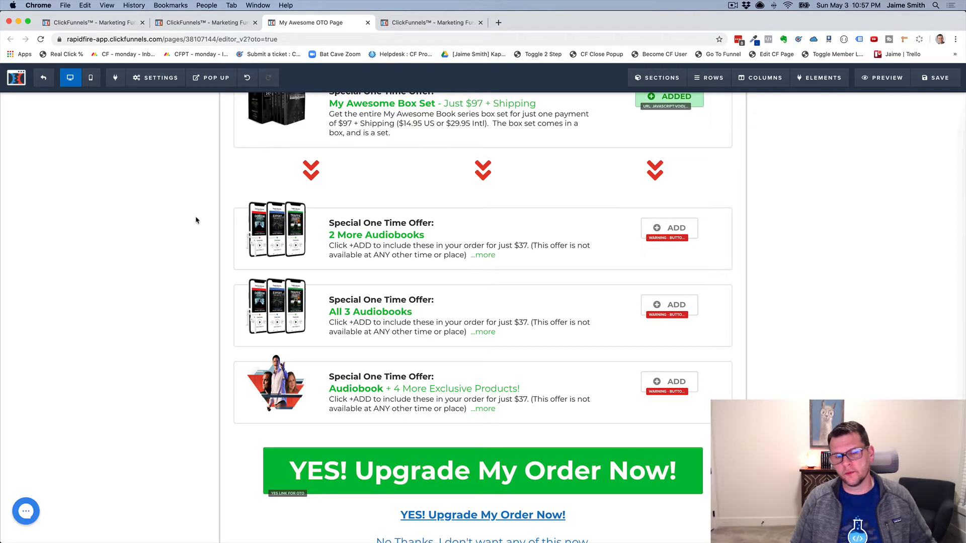
mouse_move(155, 226)
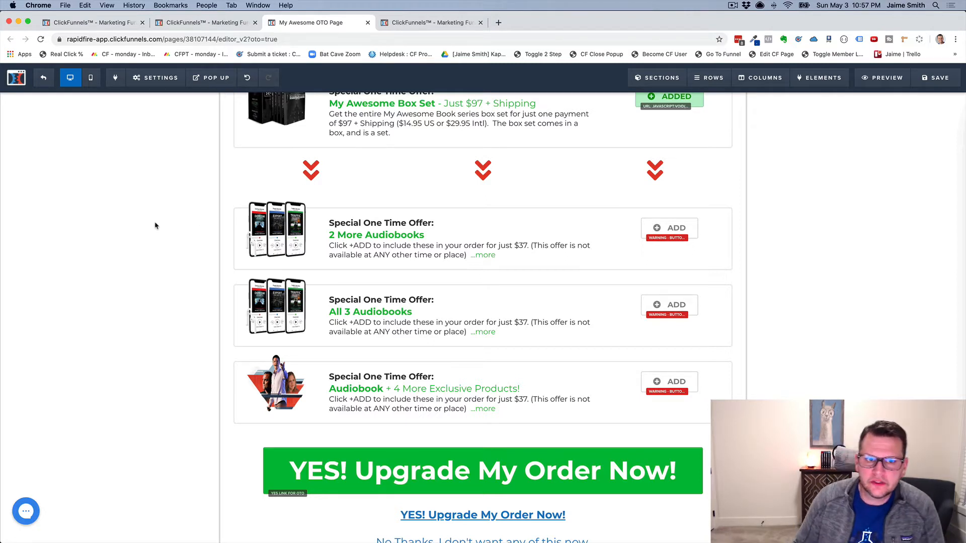
- Edit the All 3 Audiobooks description text so its listed price reads $74
click(482, 170)
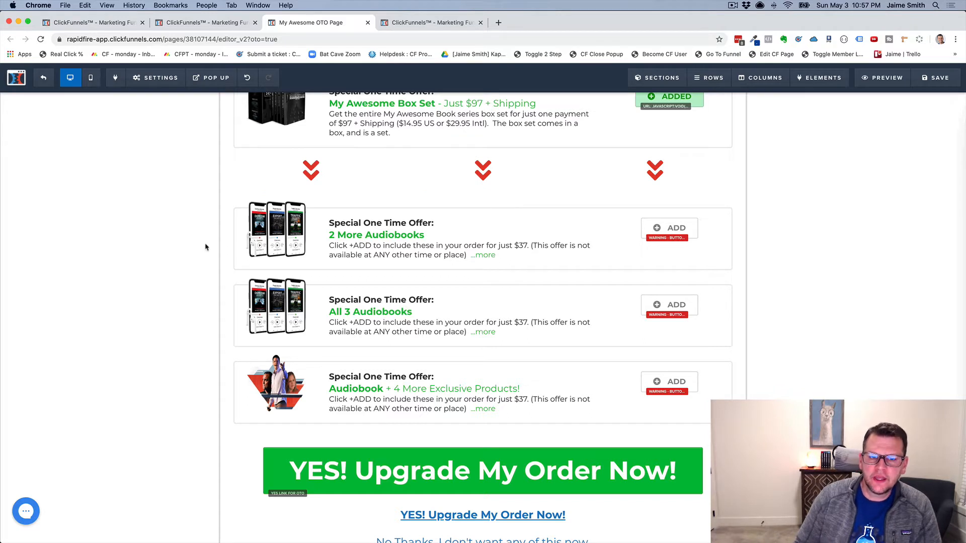
mouse_move(187, 241)
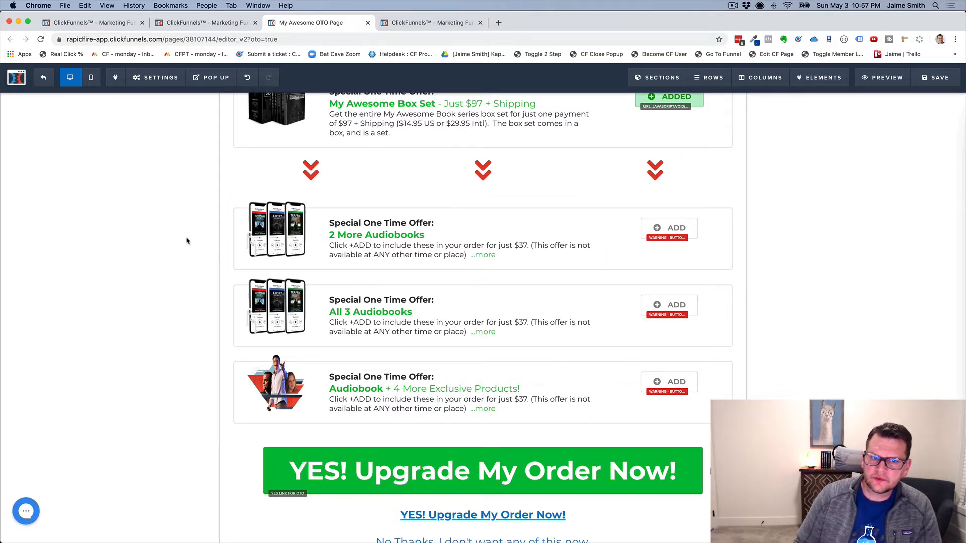
click(381, 222)
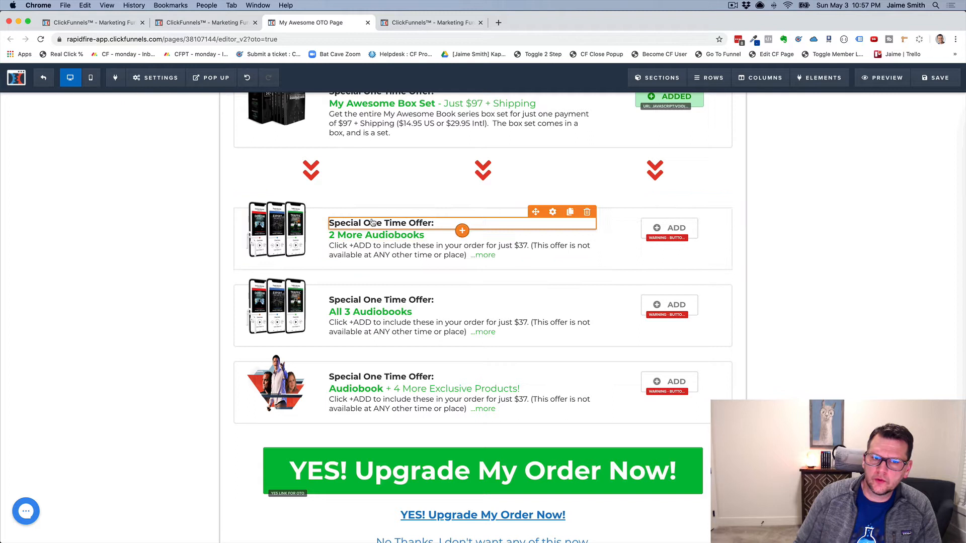
click(370, 305)
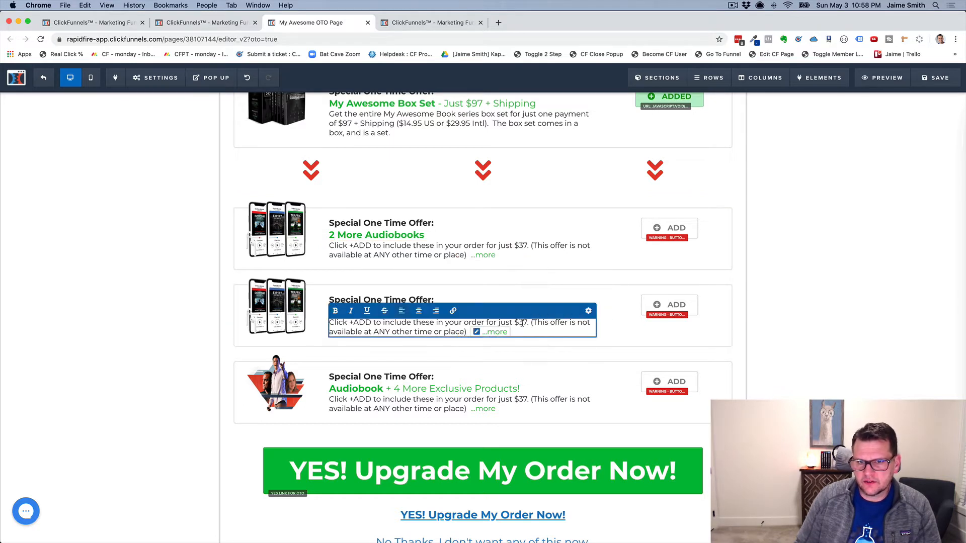
key(Backspace)
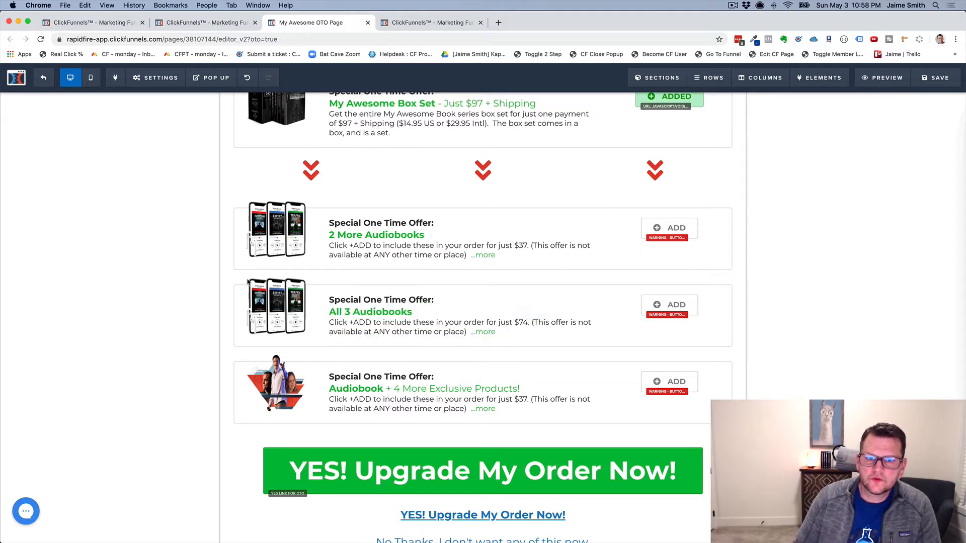
click(376, 235)
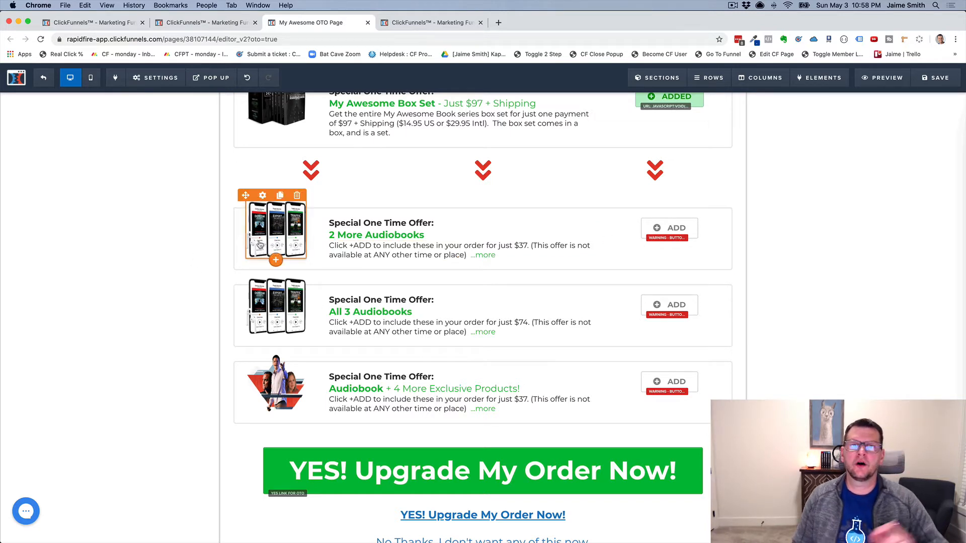
- Select the 2 More Audiobooks product image on the OTO page
click(370, 312)
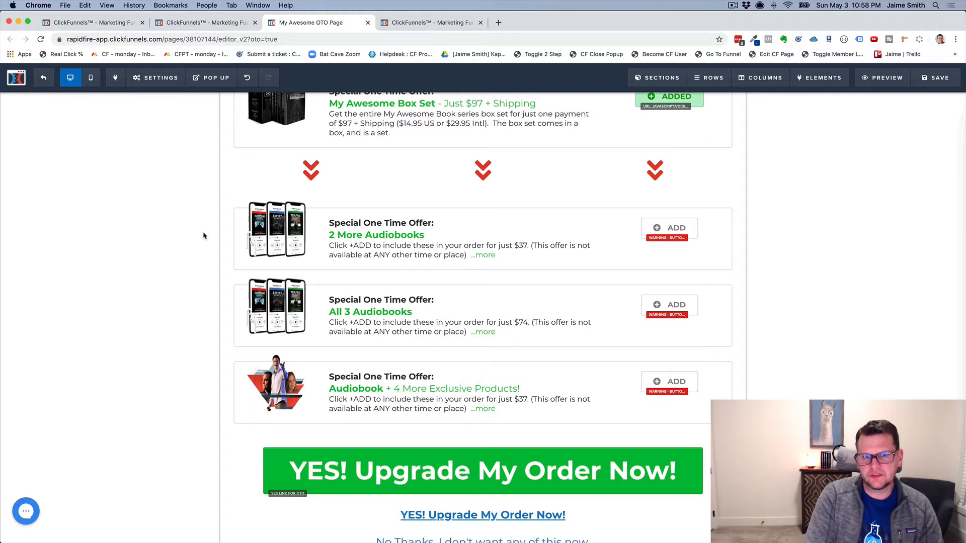
mouse_move(215, 324)
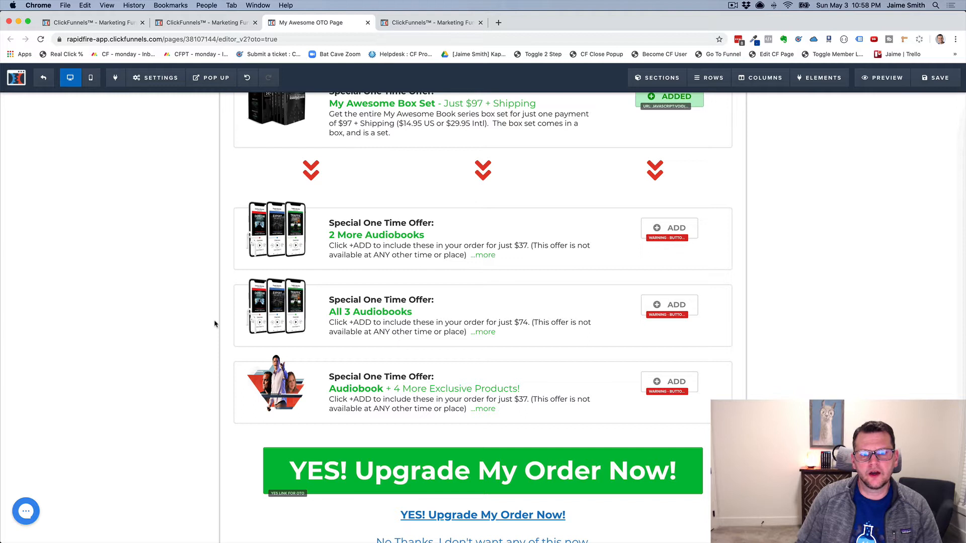
mouse_move(235, 237)
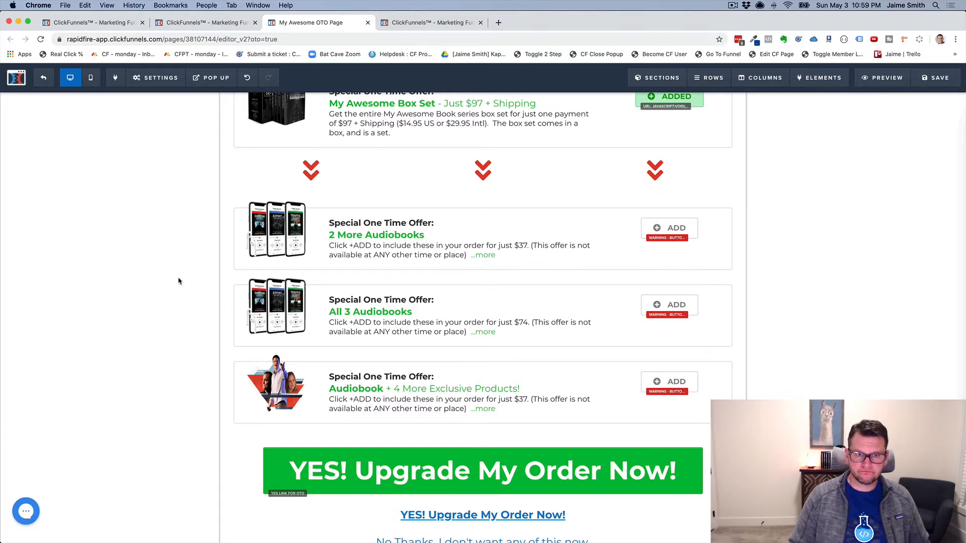
mouse_move(179, 277)
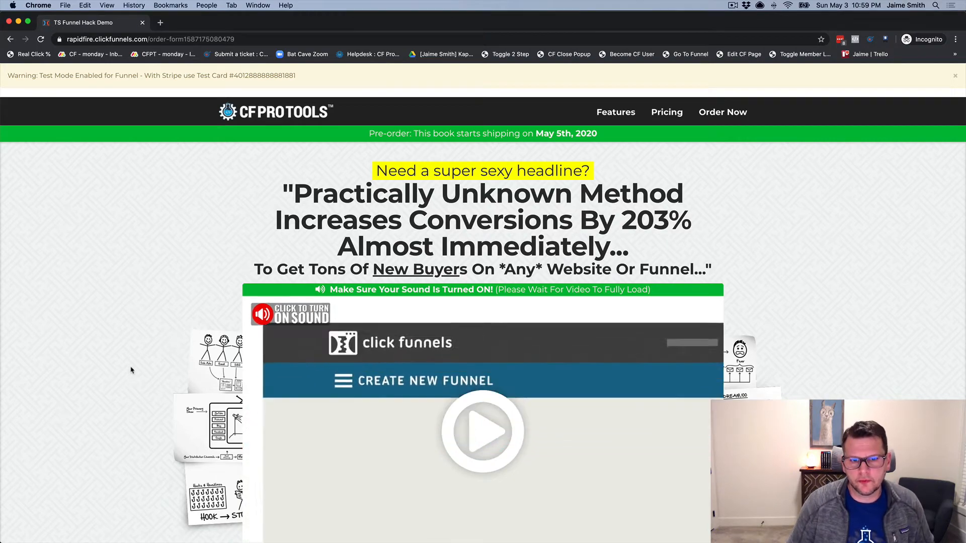
scroll(down, 3)
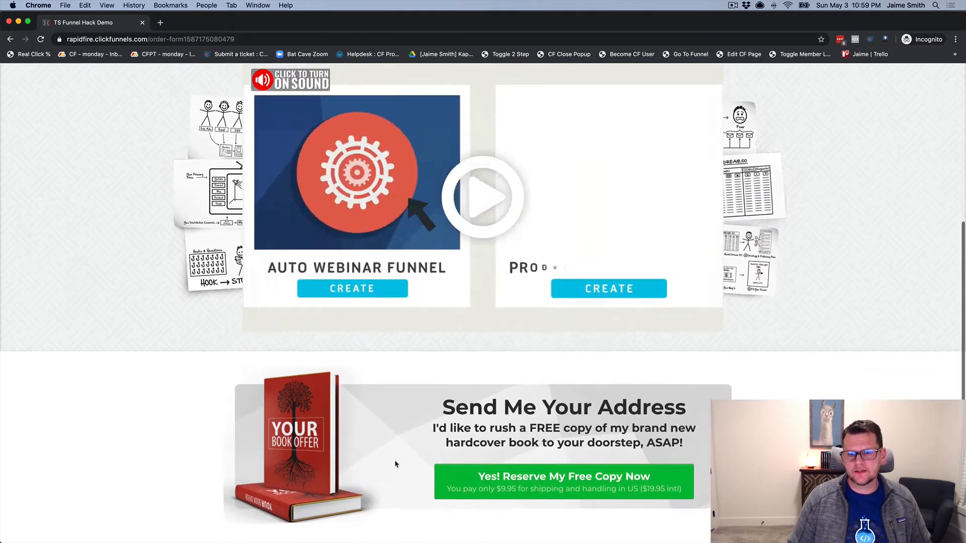
click(563, 482)
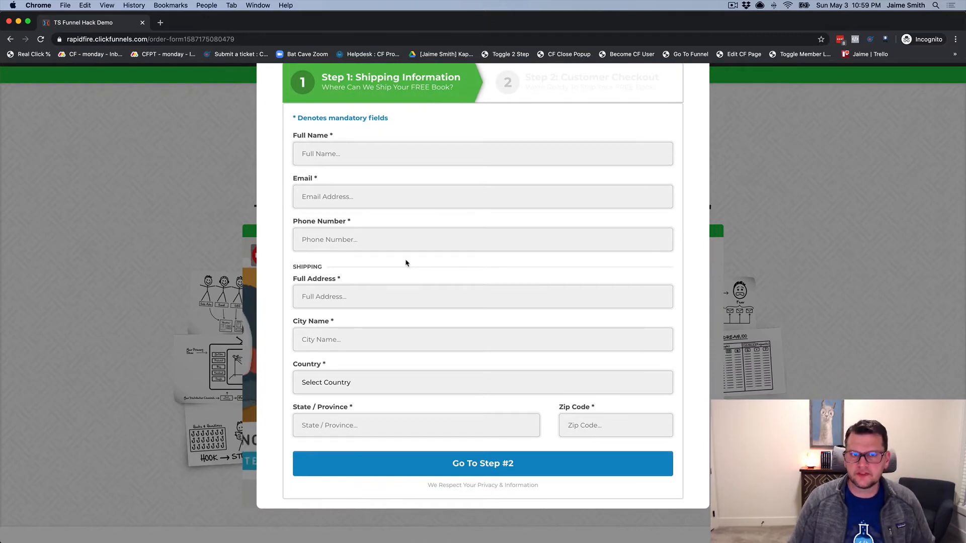
click(482, 151)
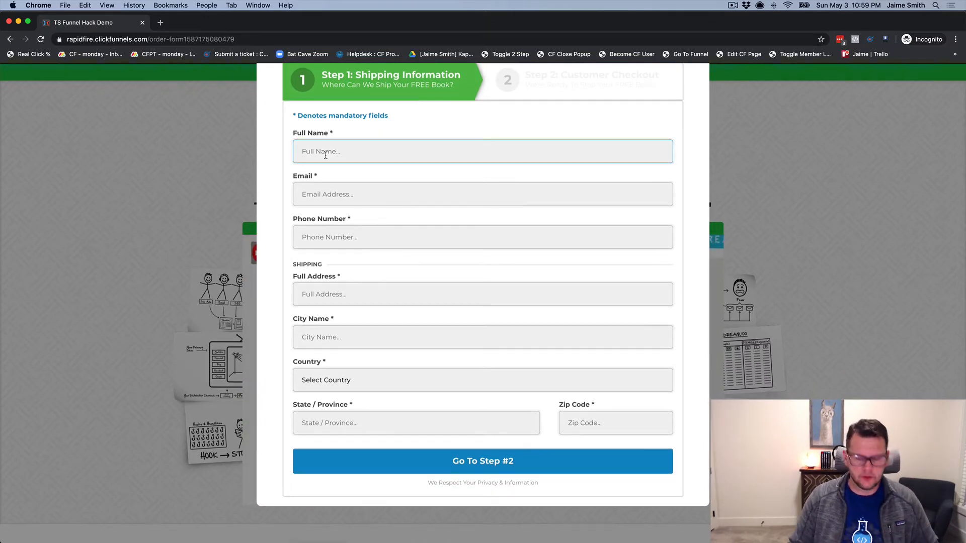
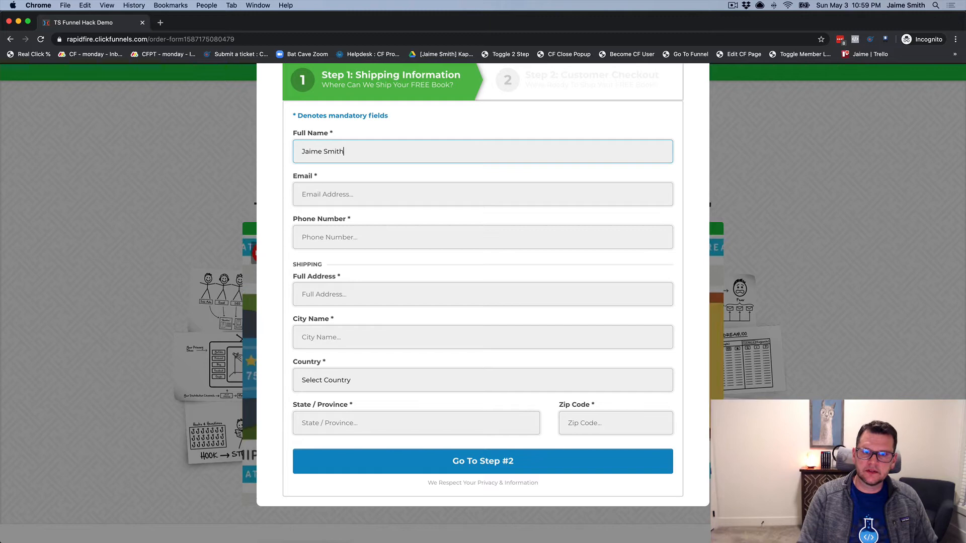
click(483, 194)
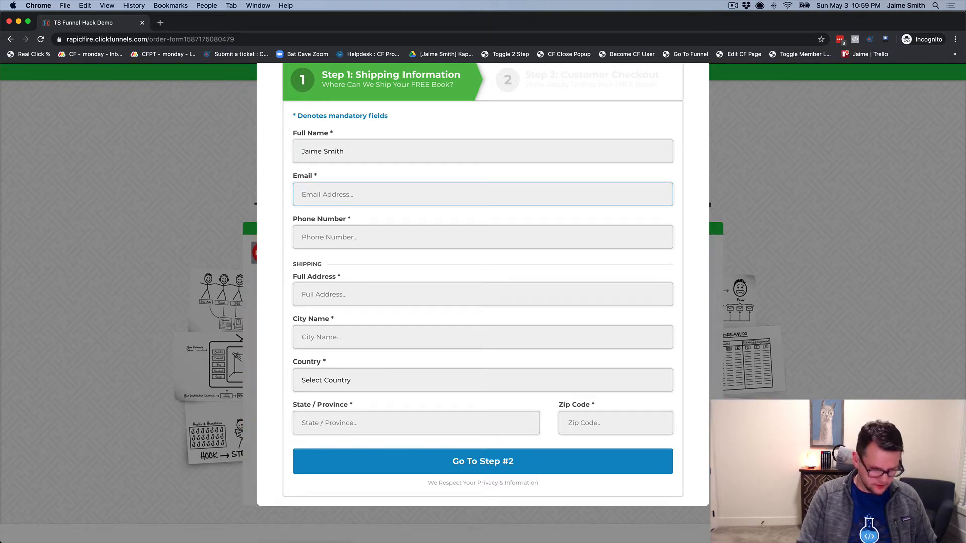
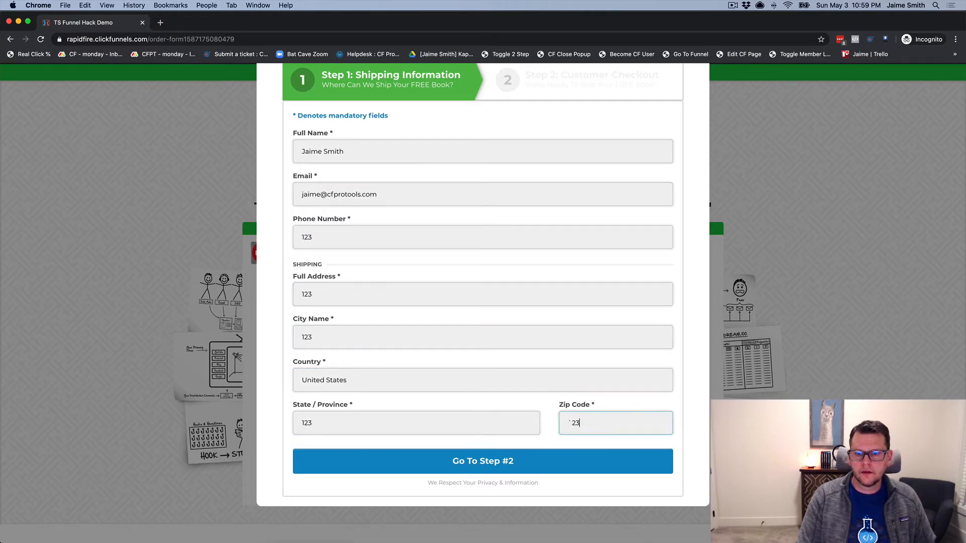
text(1)
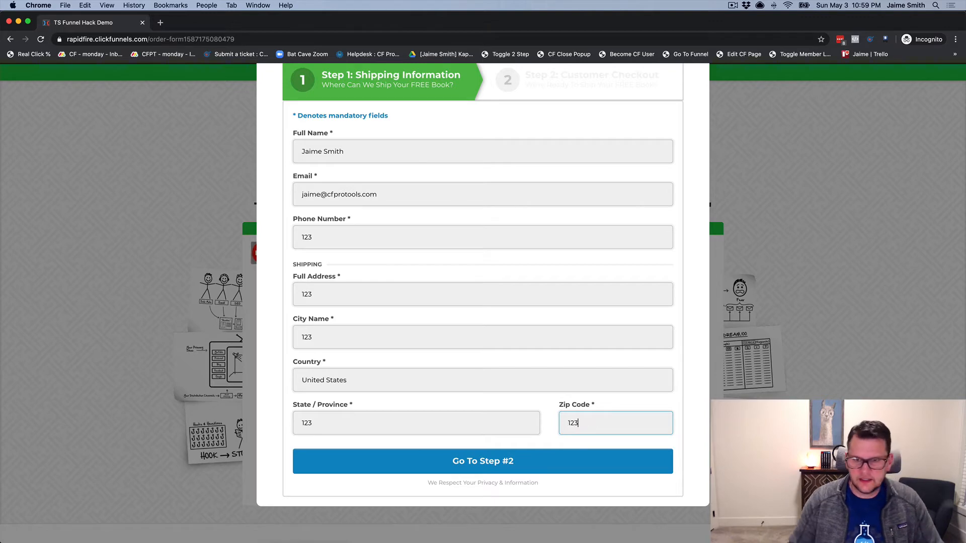
click(483, 461)
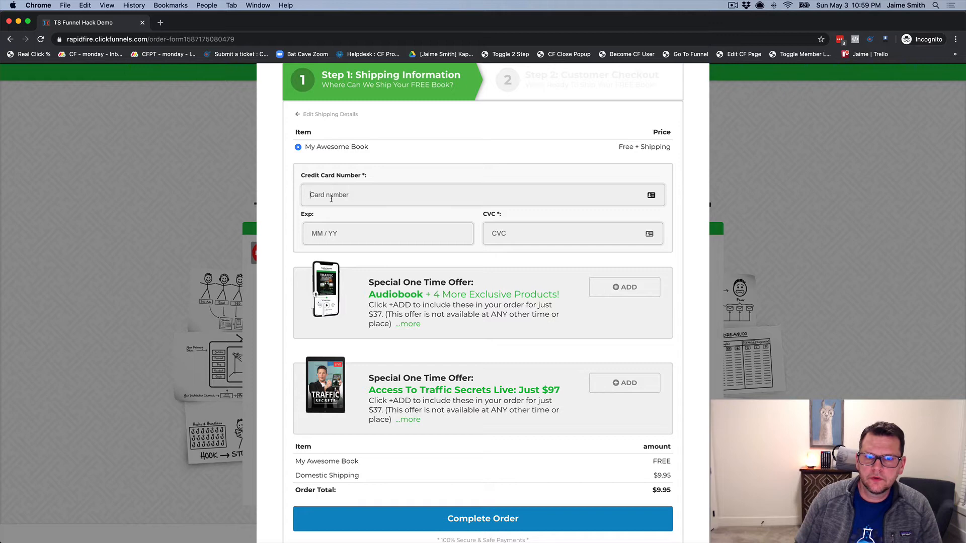
- Pay with test card 4242, expiry 01/23 and CVC 123, adding no offers
text(4242 4242 4242 4242)
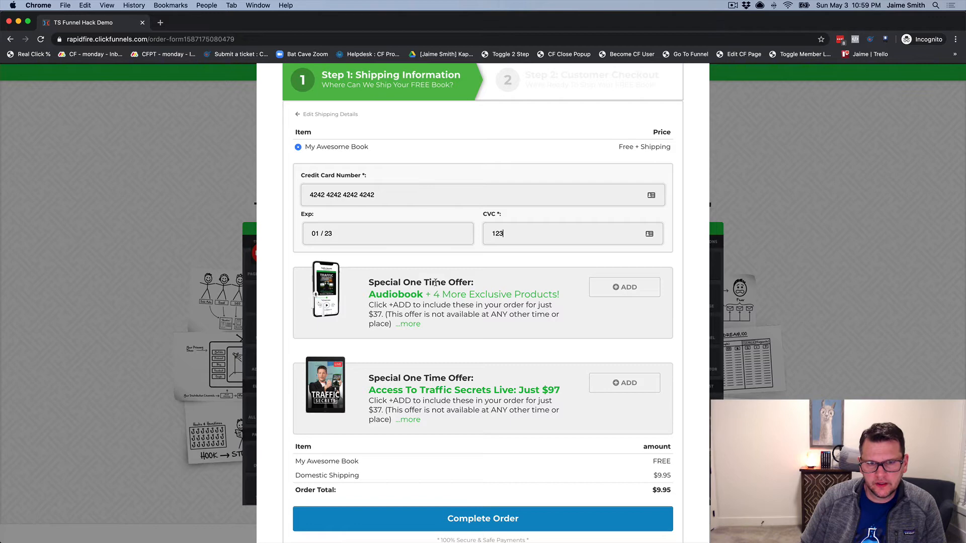
mouse_move(452, 335)
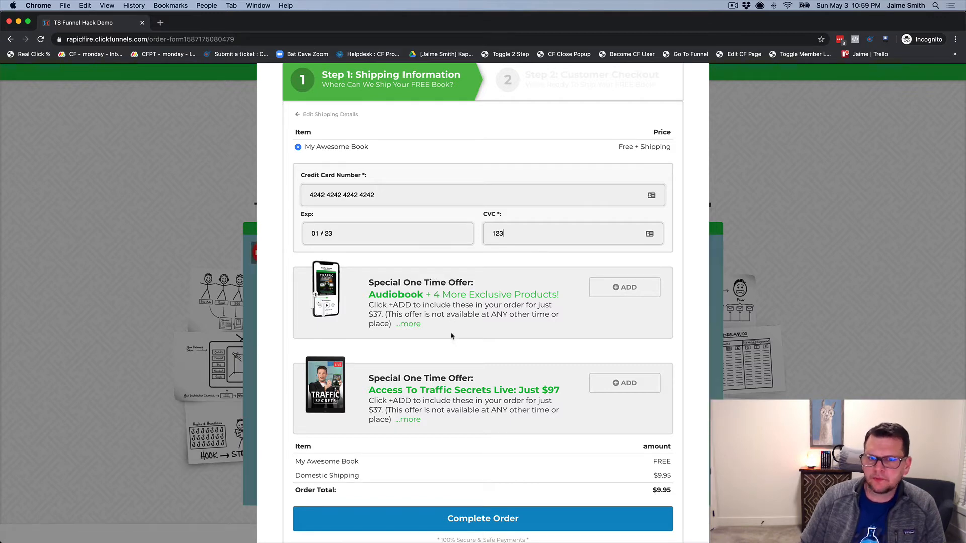
mouse_move(483, 518)
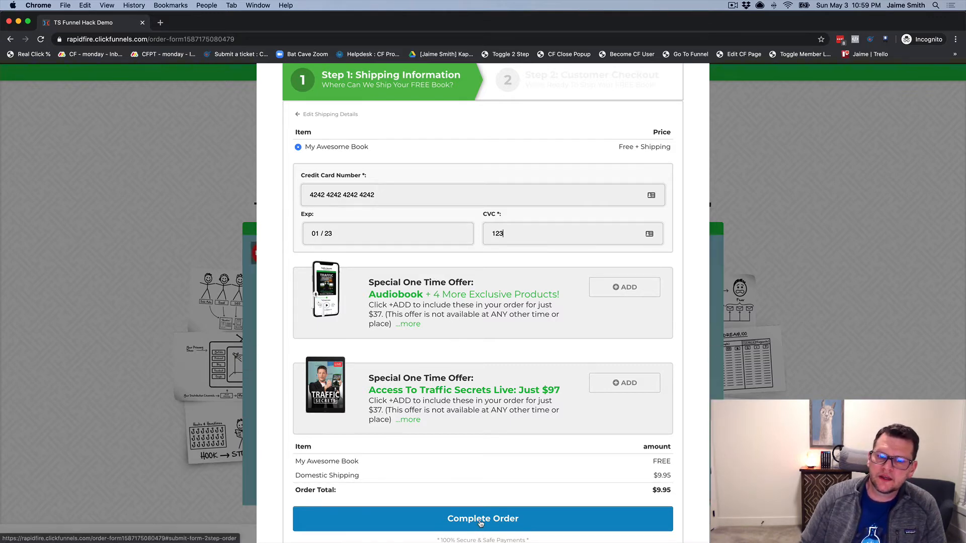
click(483, 518)
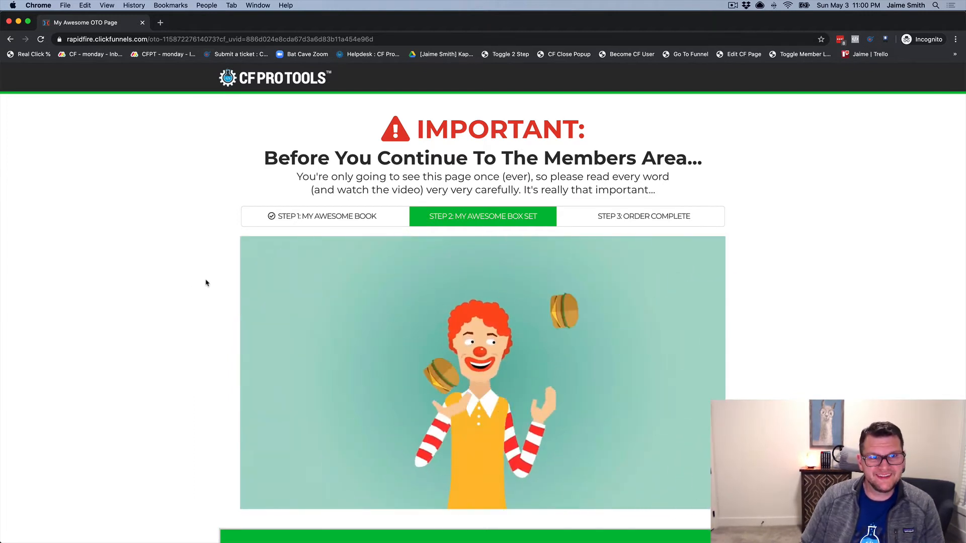
- Scroll through the live OTO page preview to review the Box Set offer
scroll(down, 3)
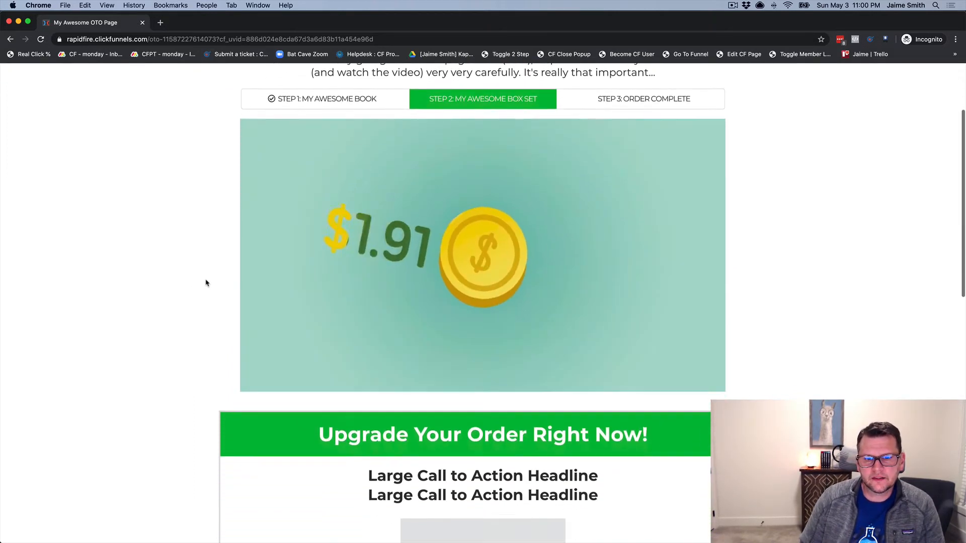
scroll(down, 3)
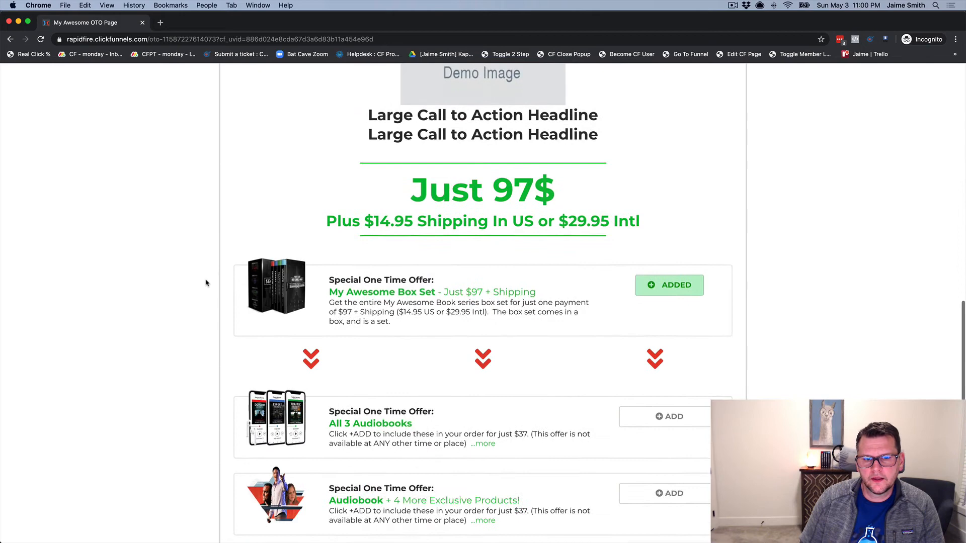
scroll(down, 3)
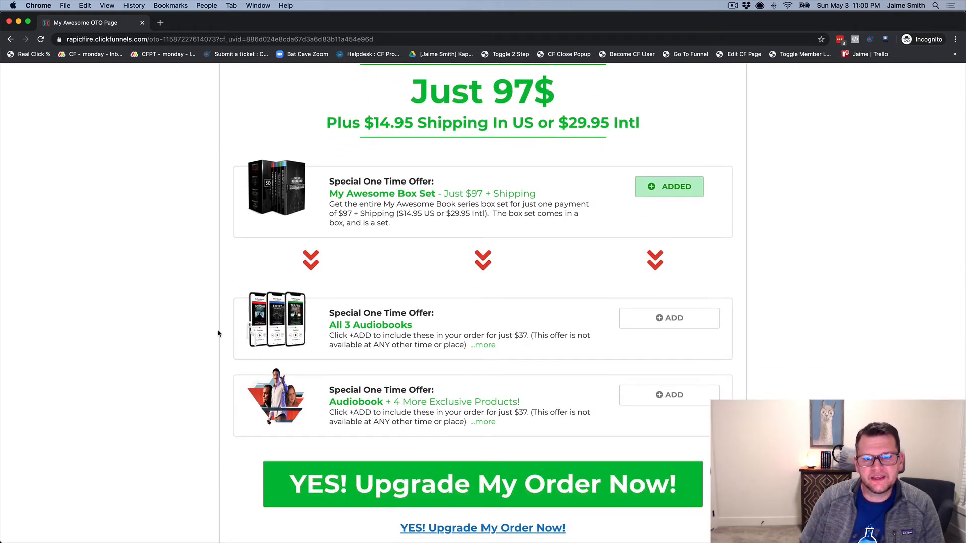
mouse_move(237, 337)
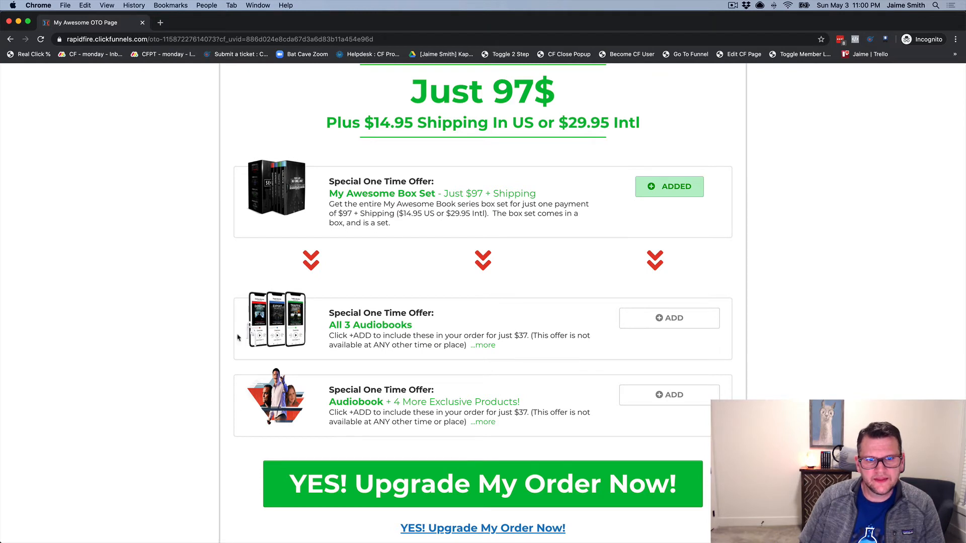
mouse_move(220, 310)
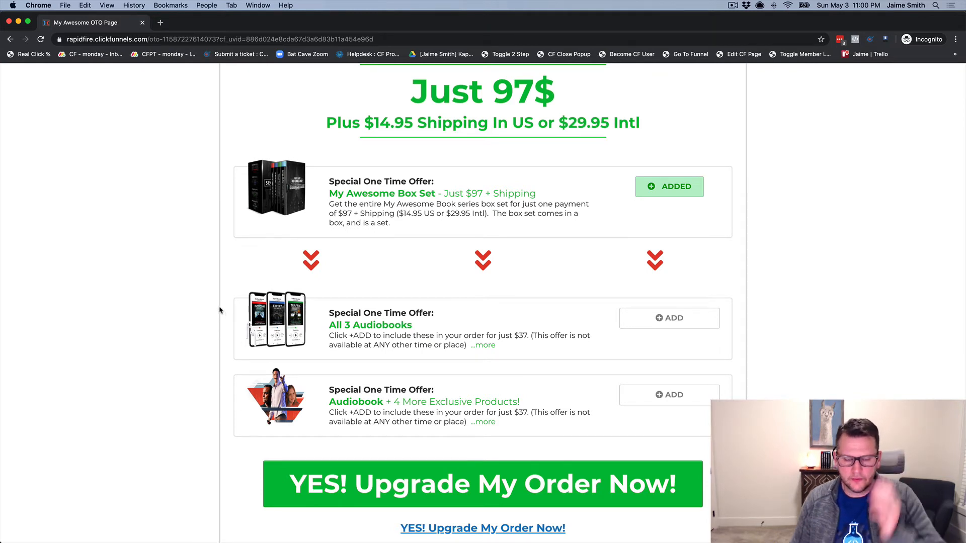
mouse_move(359, 334)
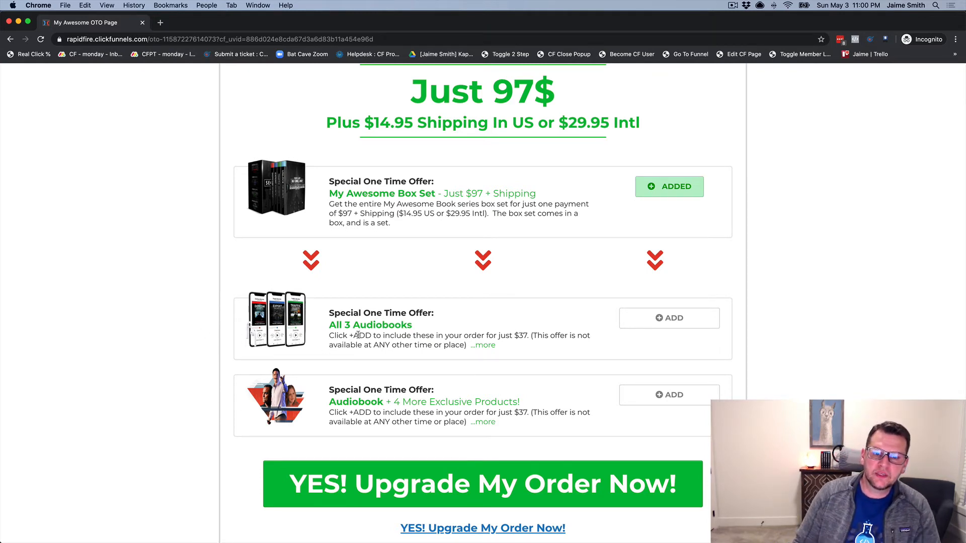
mouse_move(188, 329)
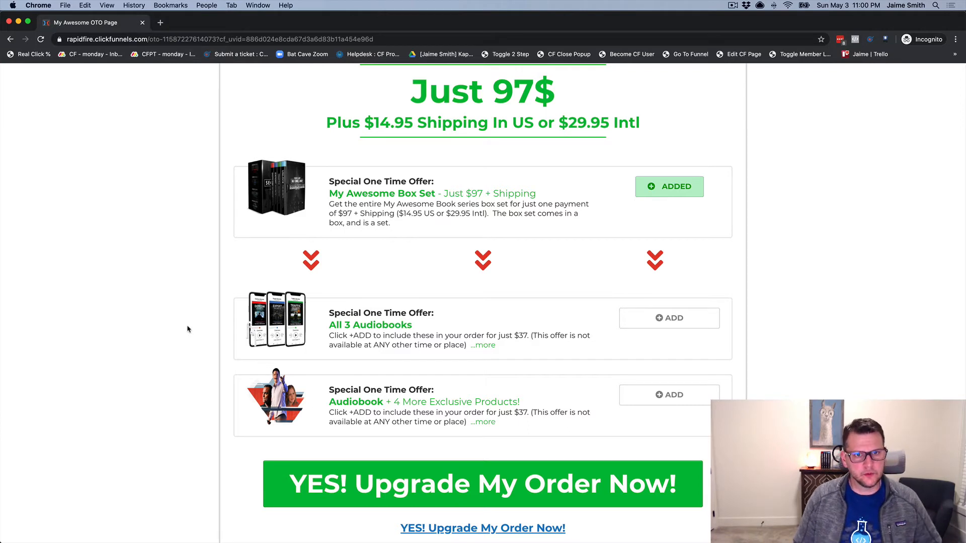
mouse_move(239, 335)
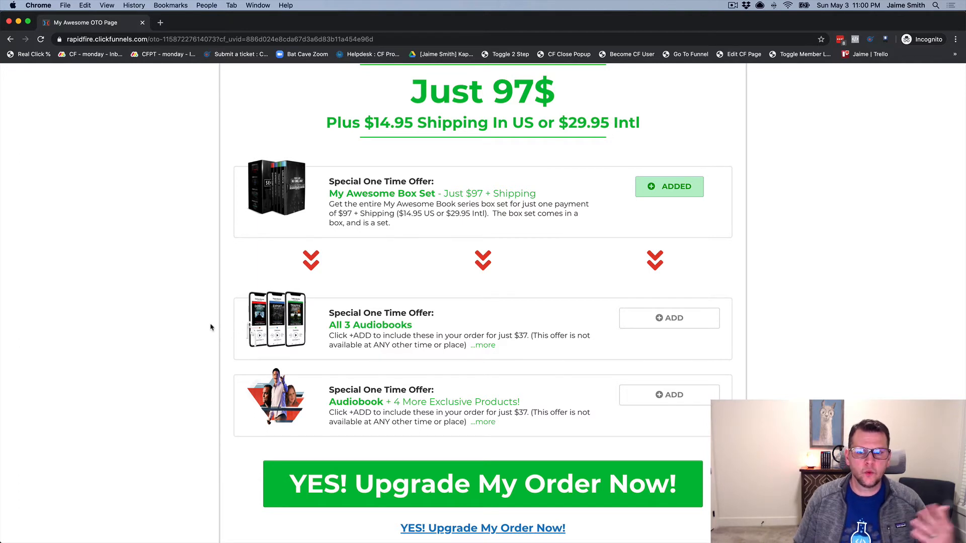
mouse_move(203, 327)
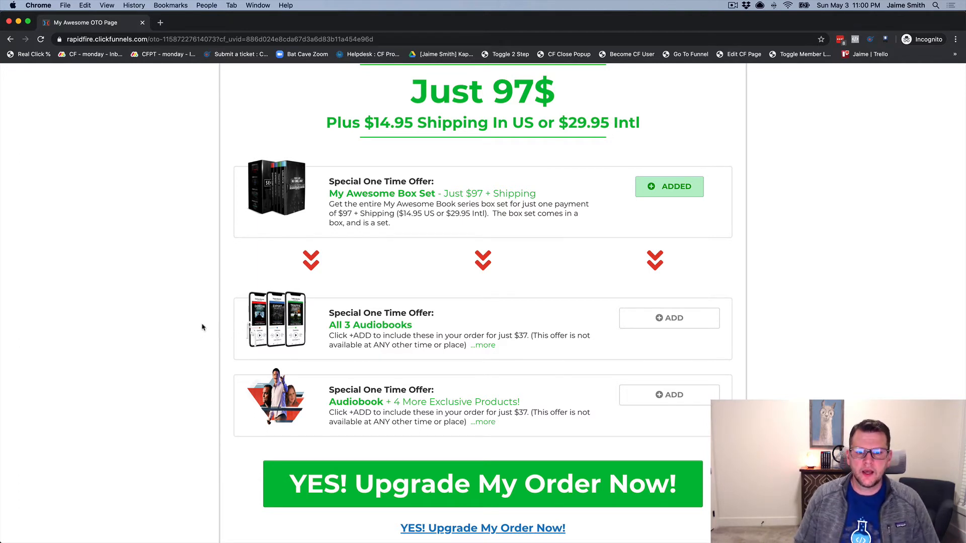
scroll(up, 3)
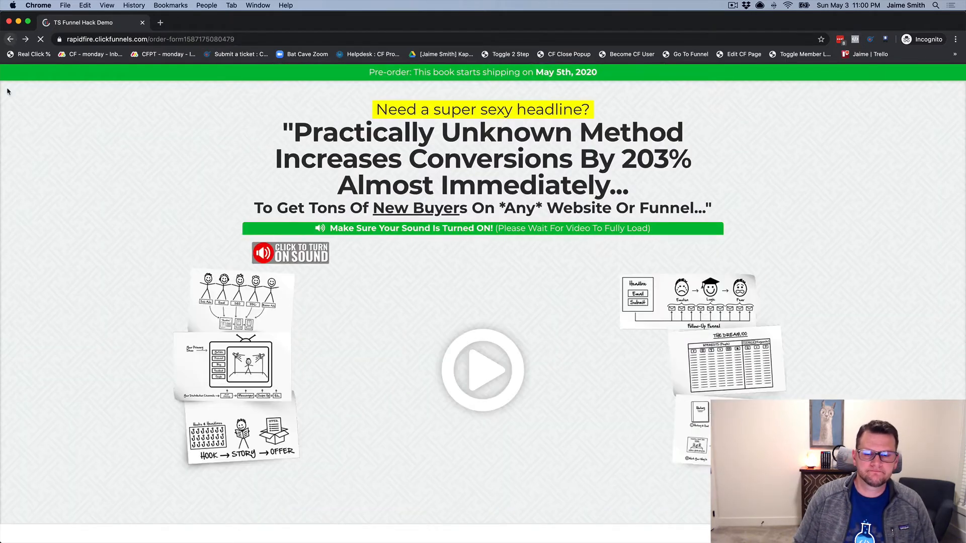
click(483, 370)
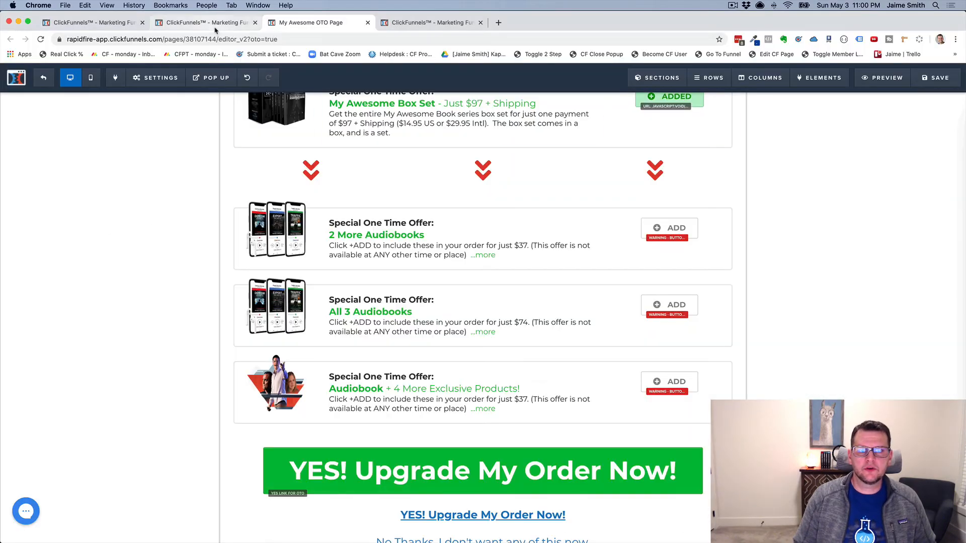
click(206, 22)
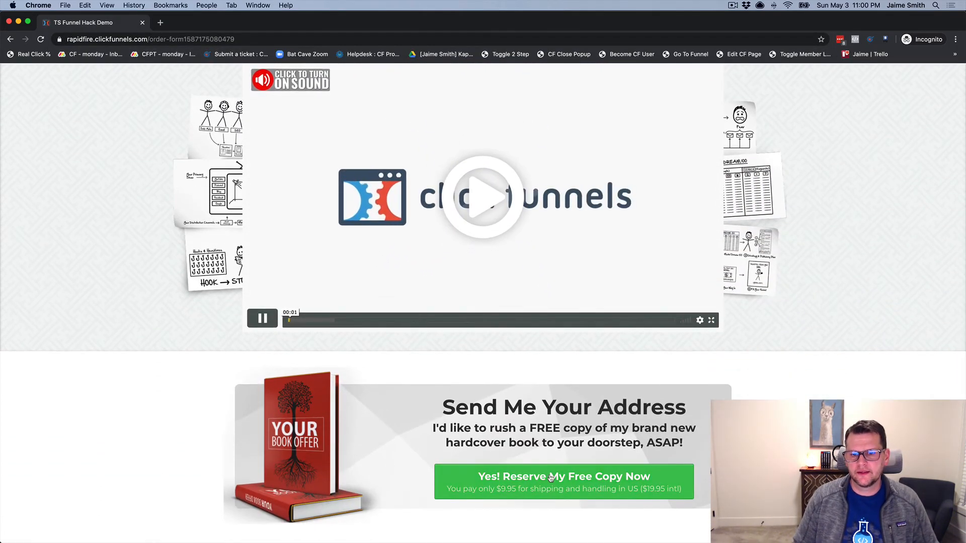
click(563, 477)
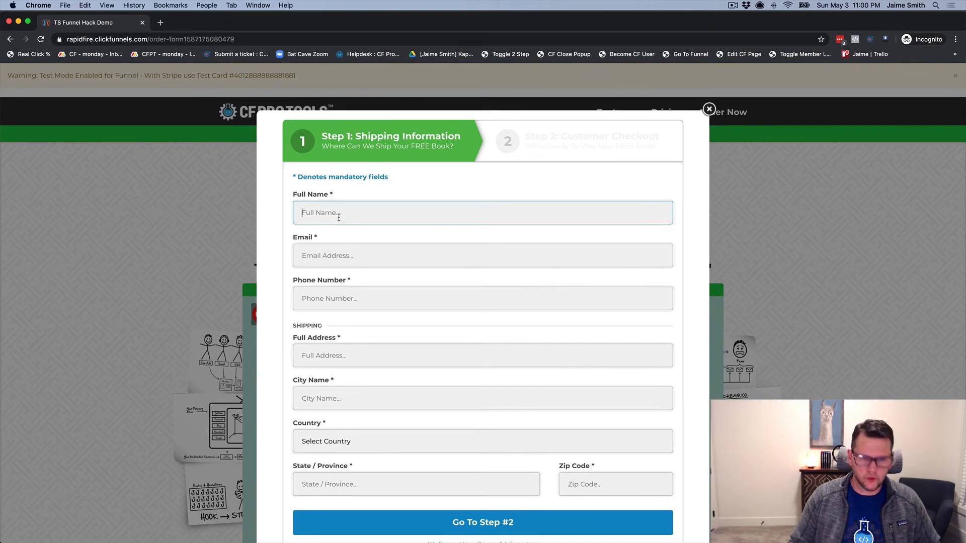
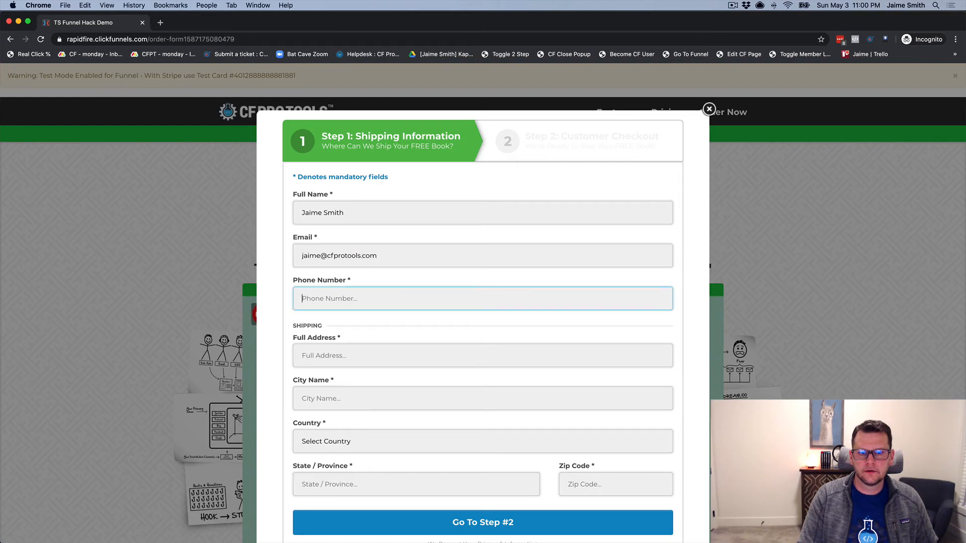
text(123)
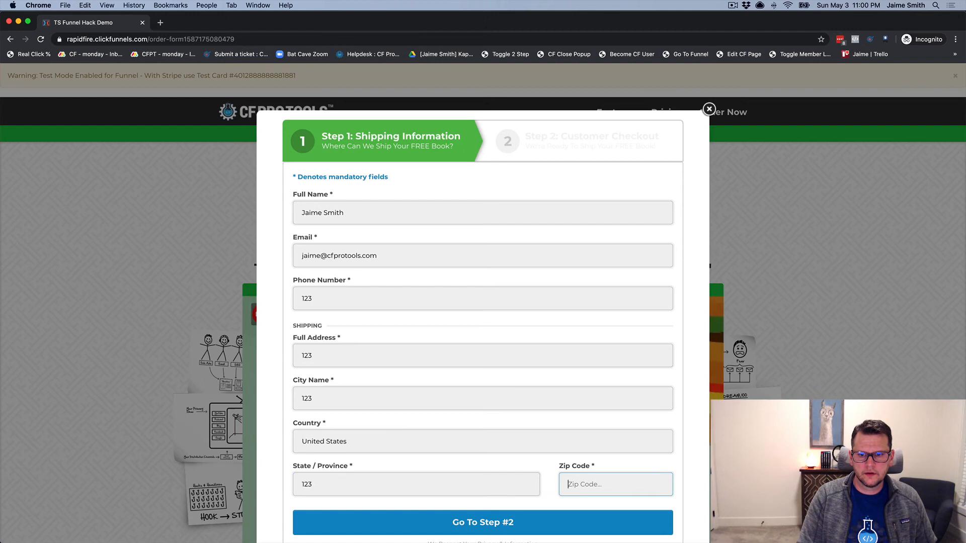
text(123)
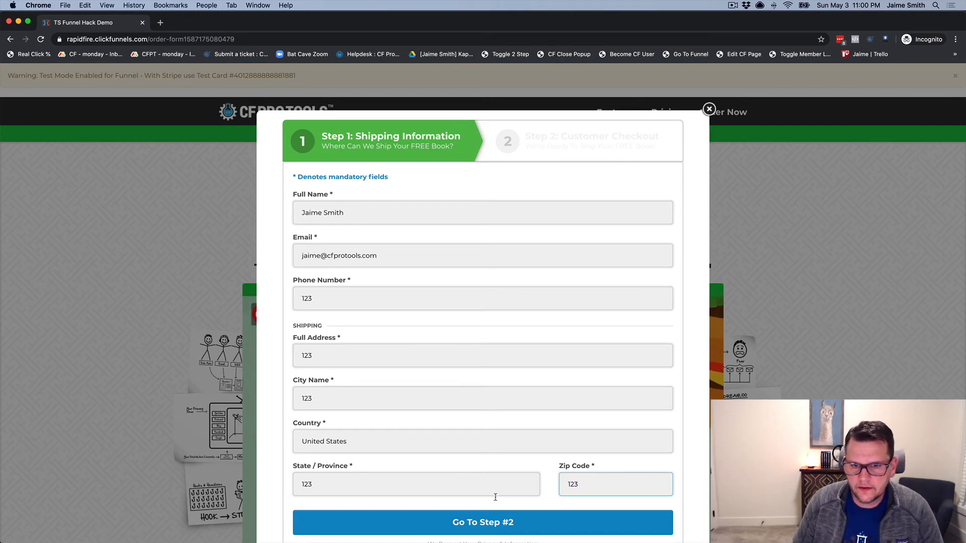
click(483, 522)
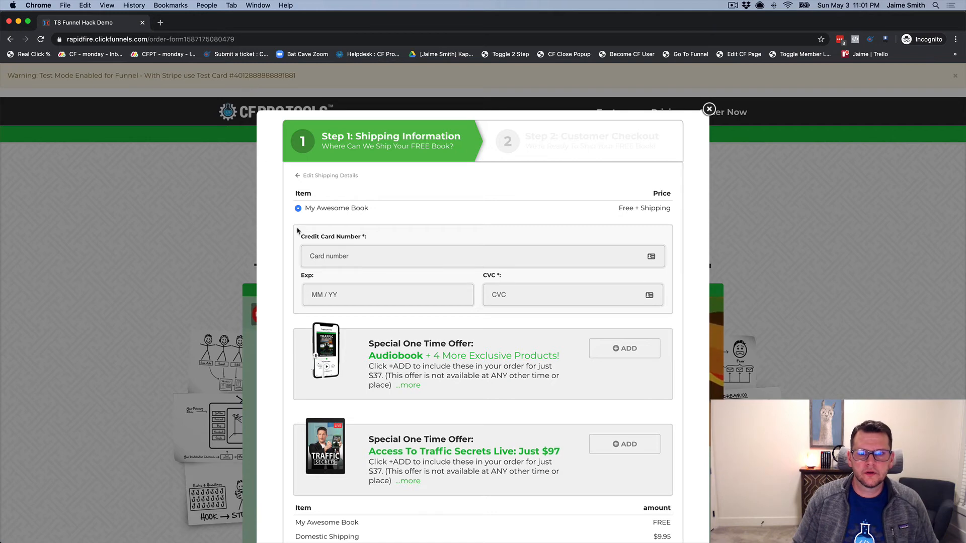
text(4242)
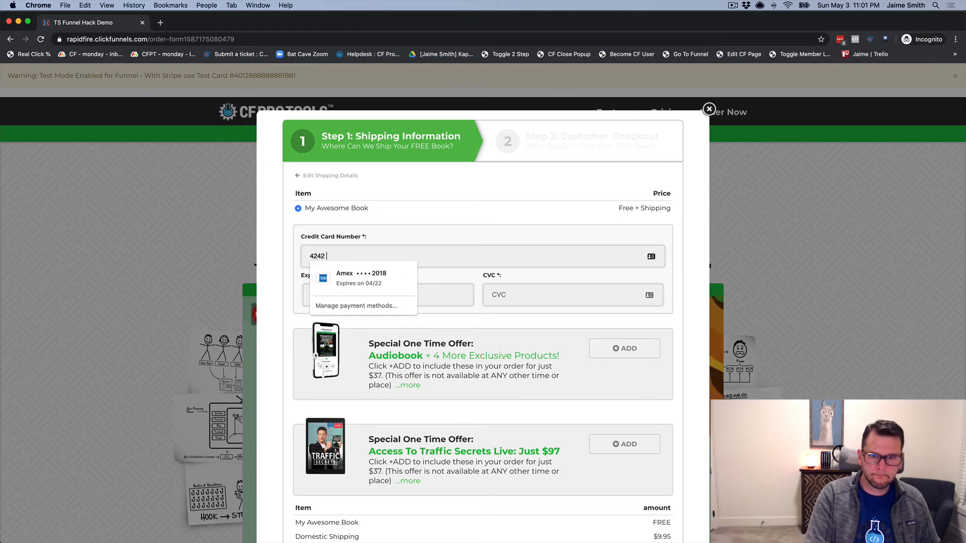
text(4242 4242 4242 4242)
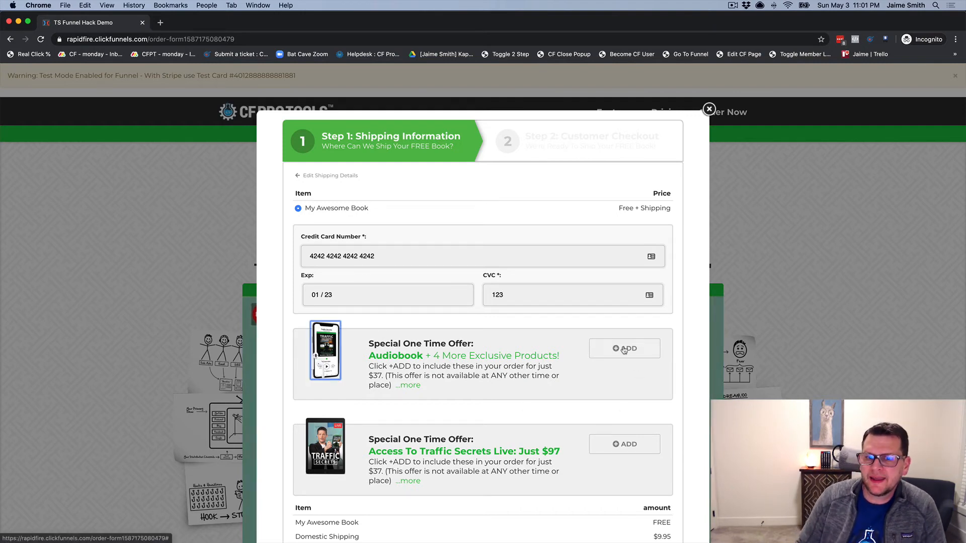
click(624, 348)
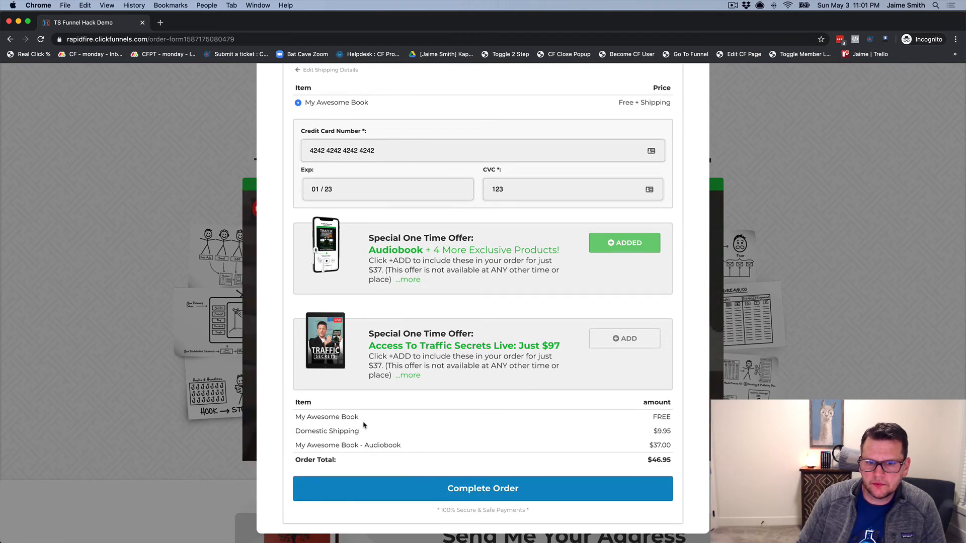
click(482, 488)
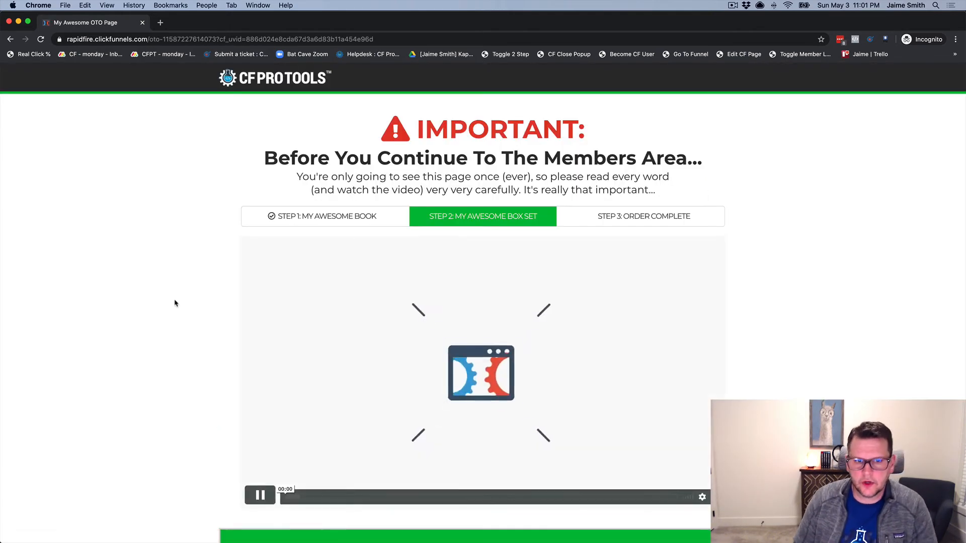
scroll(down, 3)
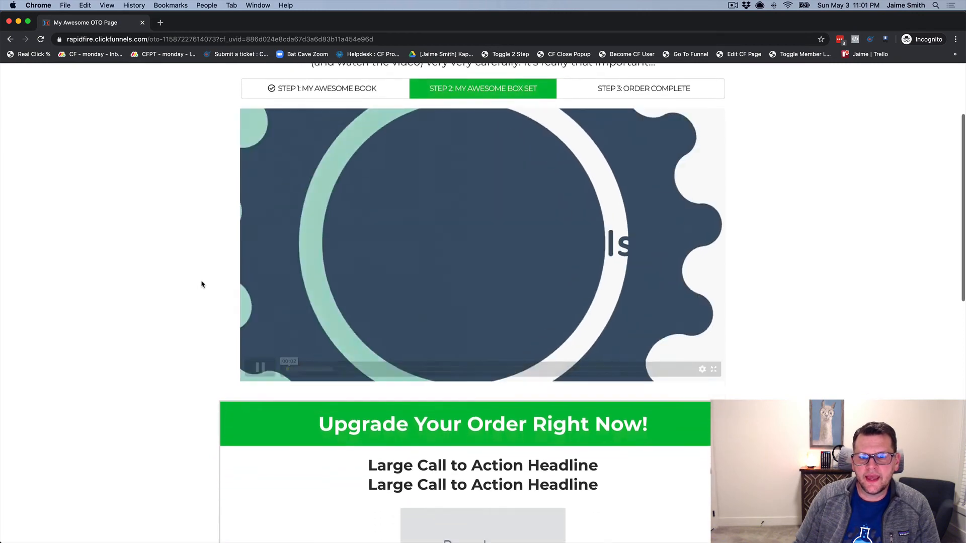
scroll(down, 3)
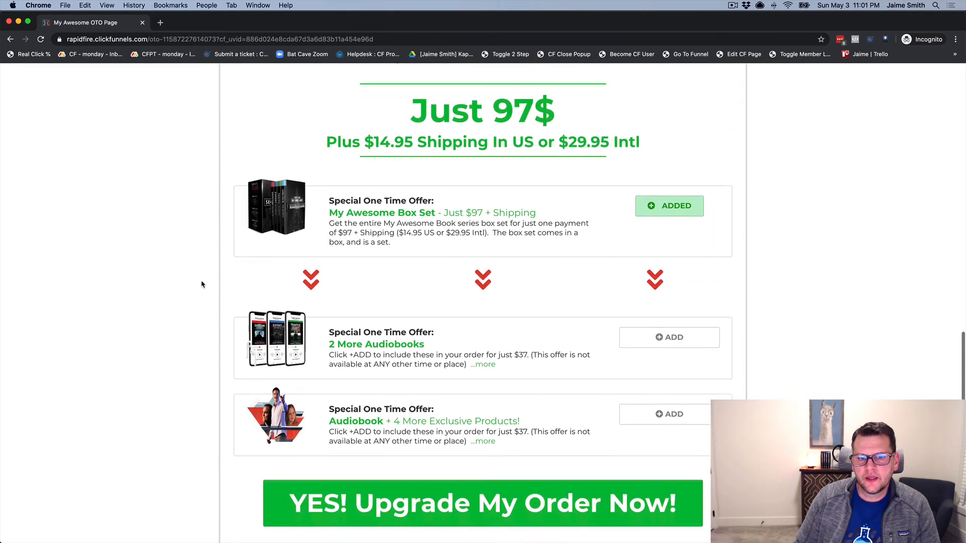
scroll(down, 3)
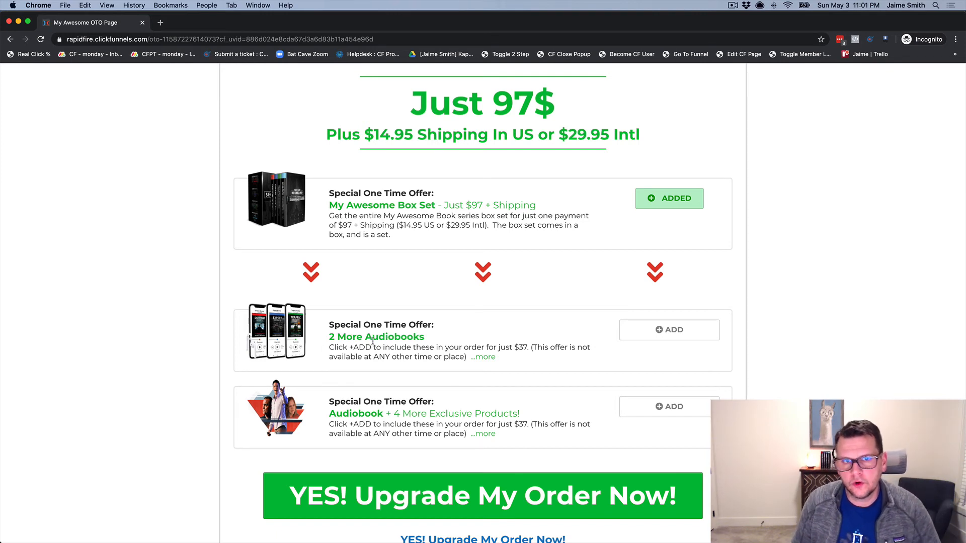
mouse_move(426, 336)
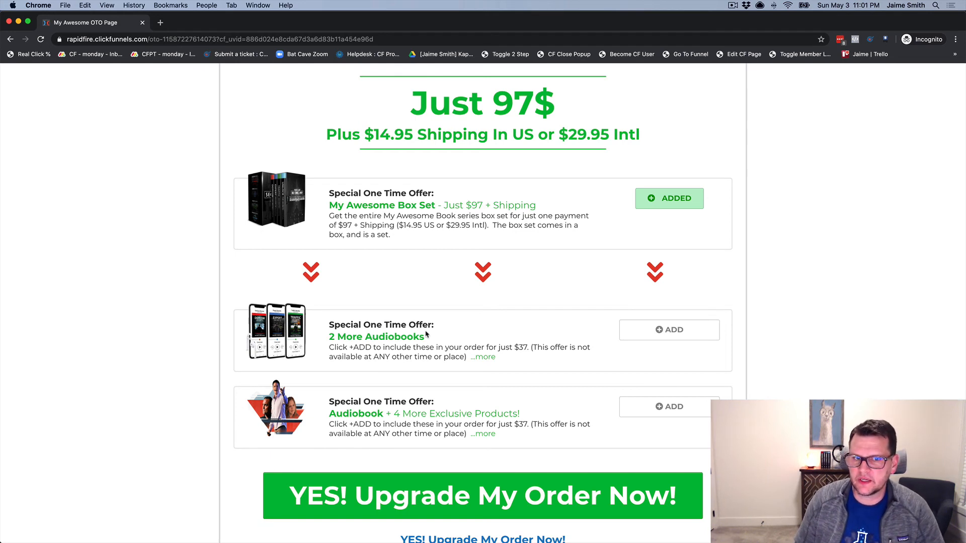
mouse_move(414, 336)
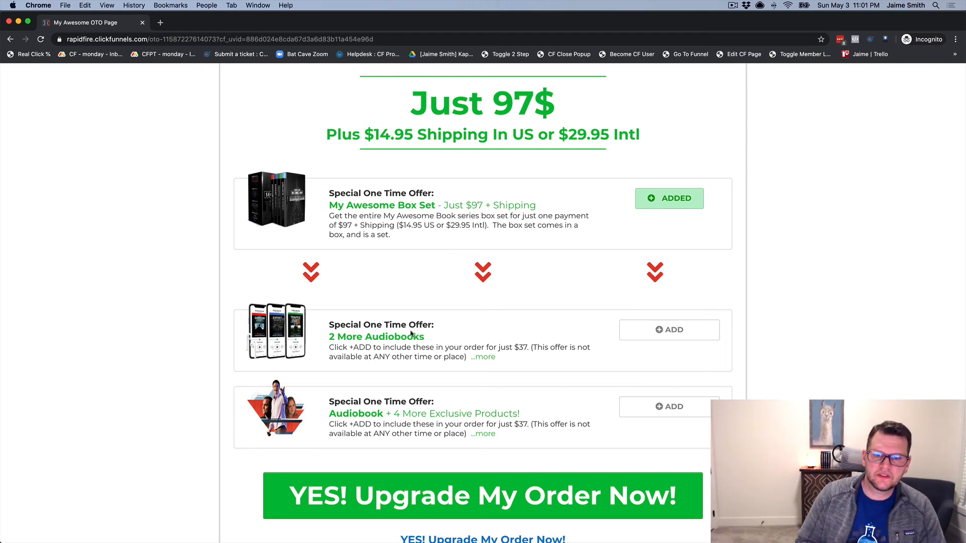